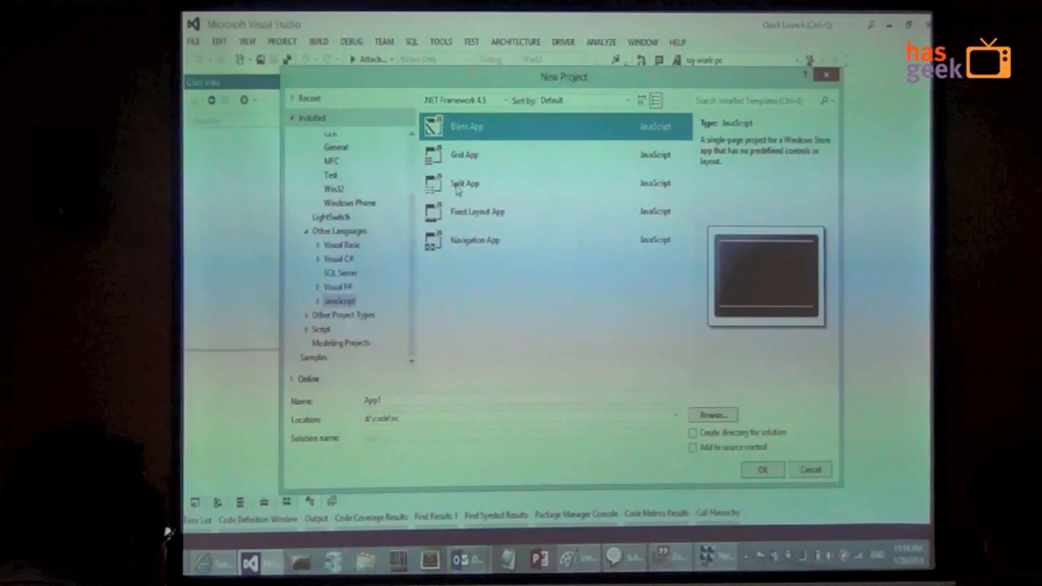
Step: Choose the save location for the new App1 JavaScript Blank App project
click(674, 419)
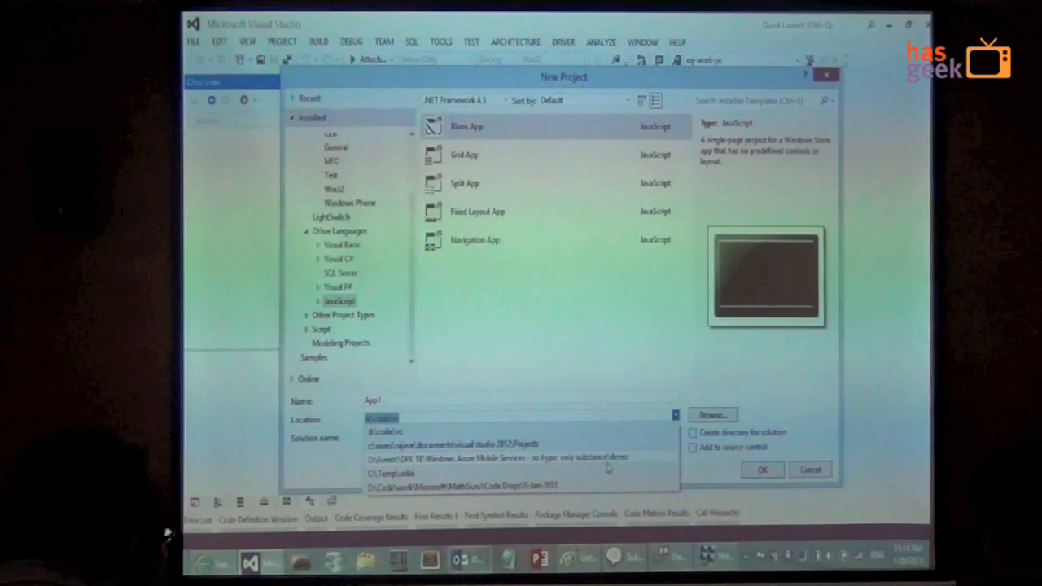
click(762, 469)
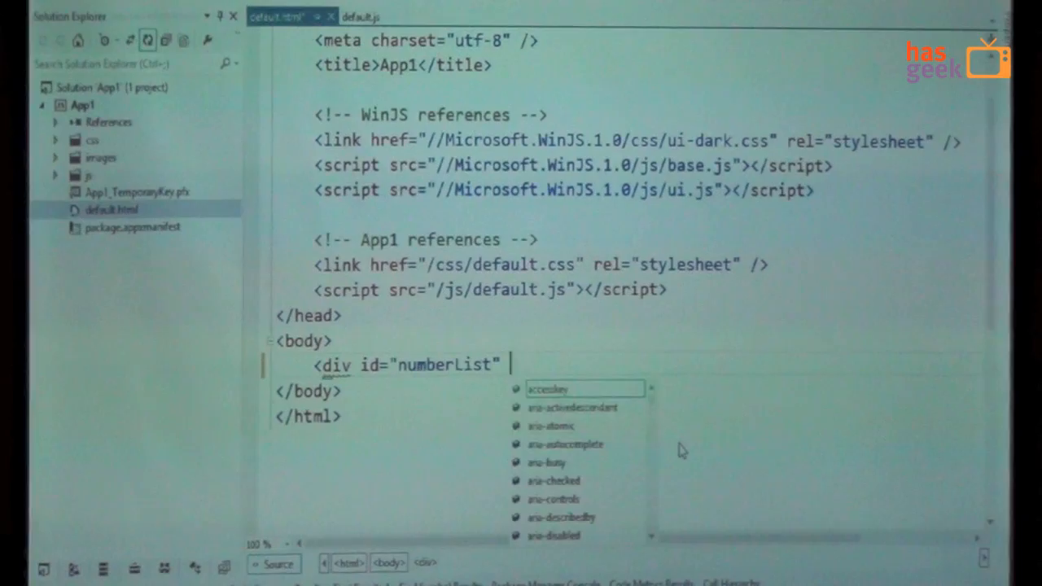
Step: Finish the numberList div with data-win-control="WinJS.UI.ListView" and highlight that attribute
text(data-win-control)
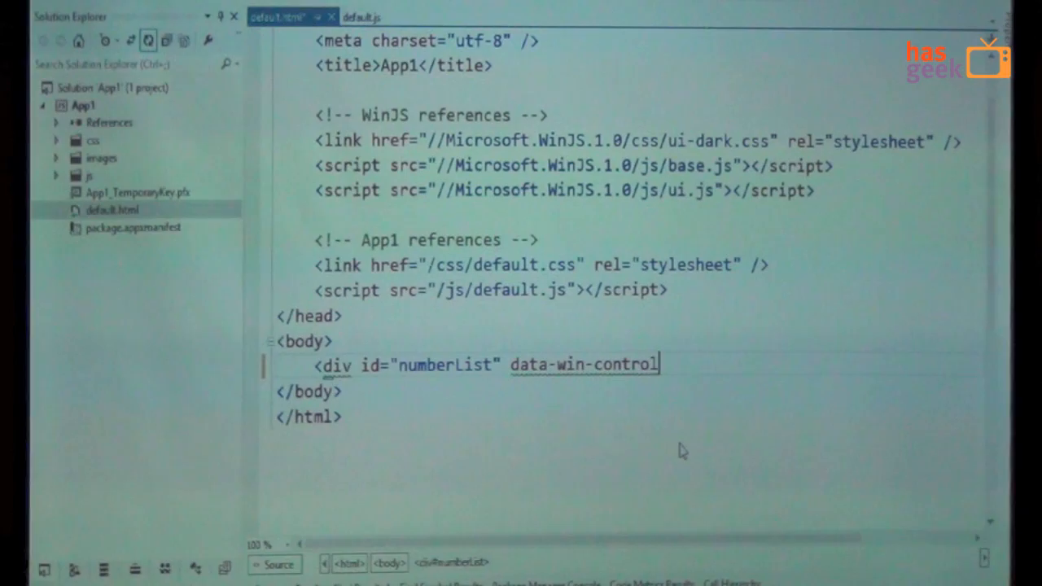
text(="WinJS.UI.ListView")
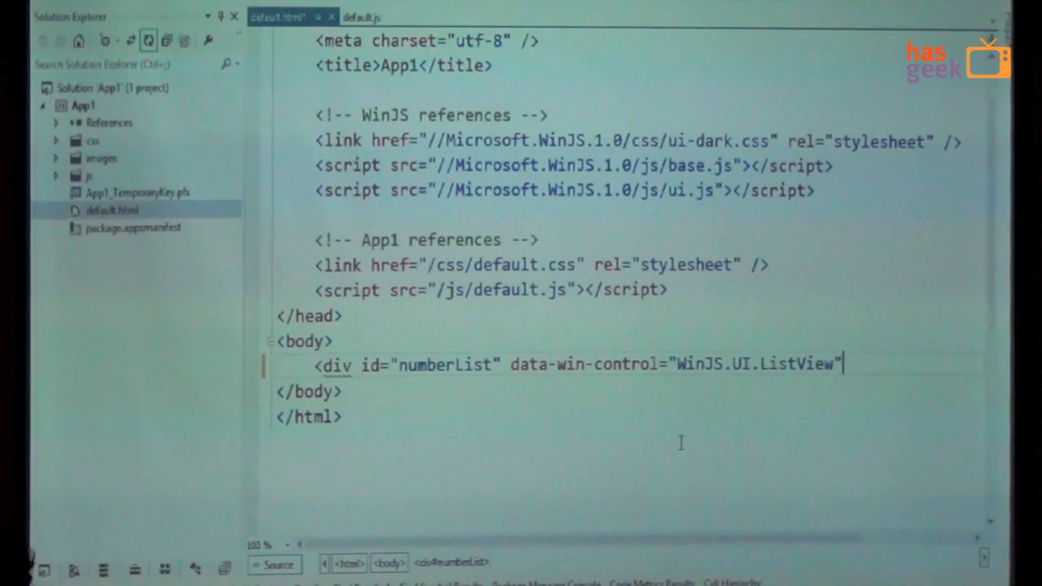
text(></div>)
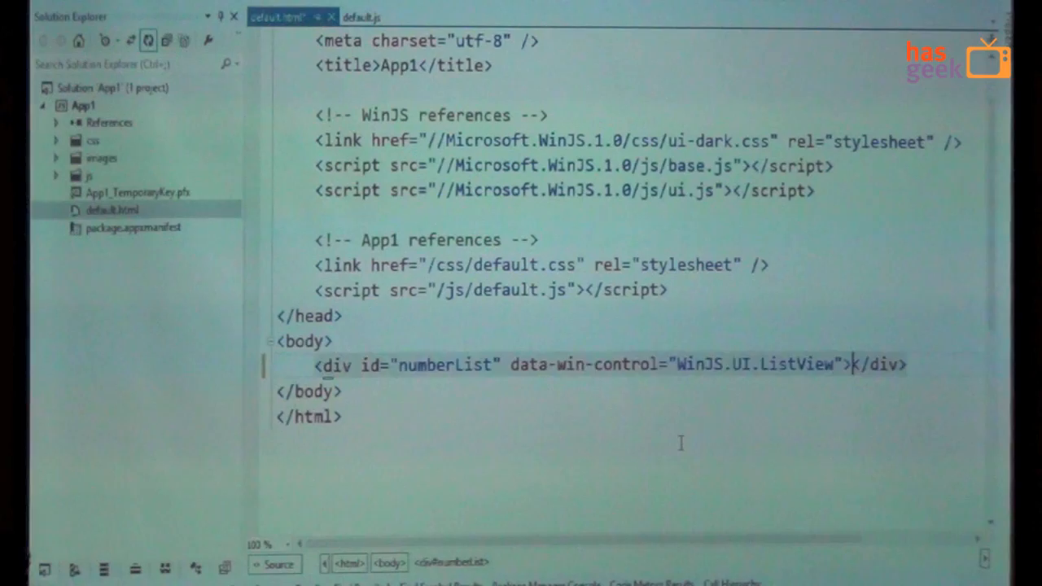
drag(511, 365, 841, 365)
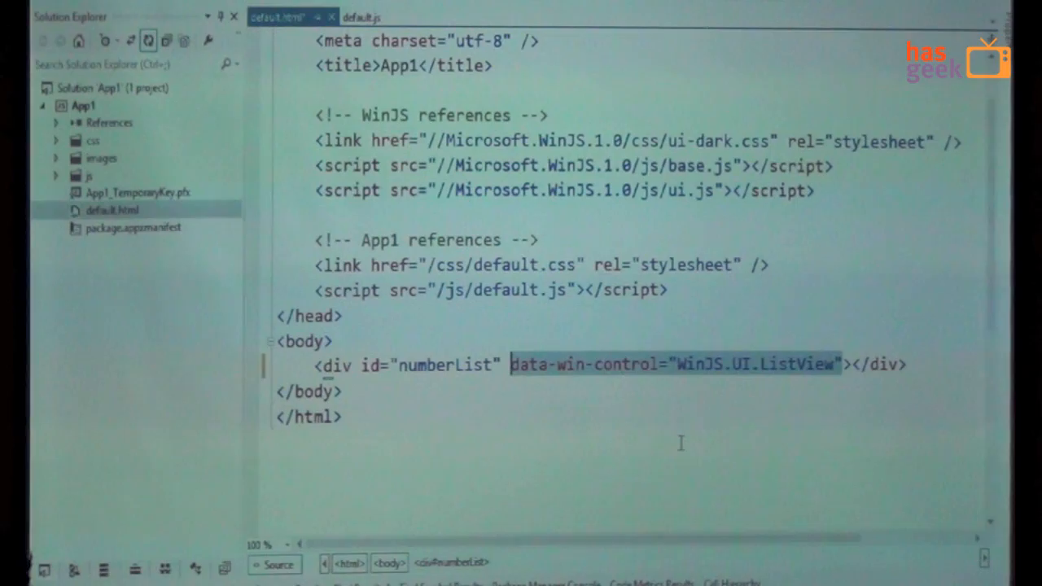
click(362, 17)
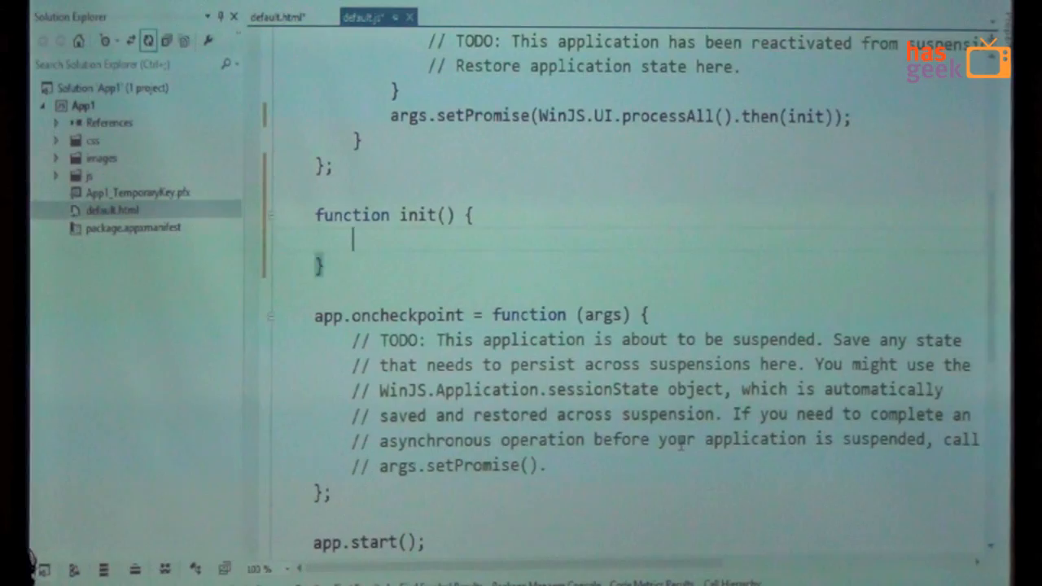
Step: Declare a WinJS.Binding.List of 1, 2, 3, 4 and begin the numbersList variable in init
text(var list = new WinJS.Binding.List([1, 2, 3, 4]);)
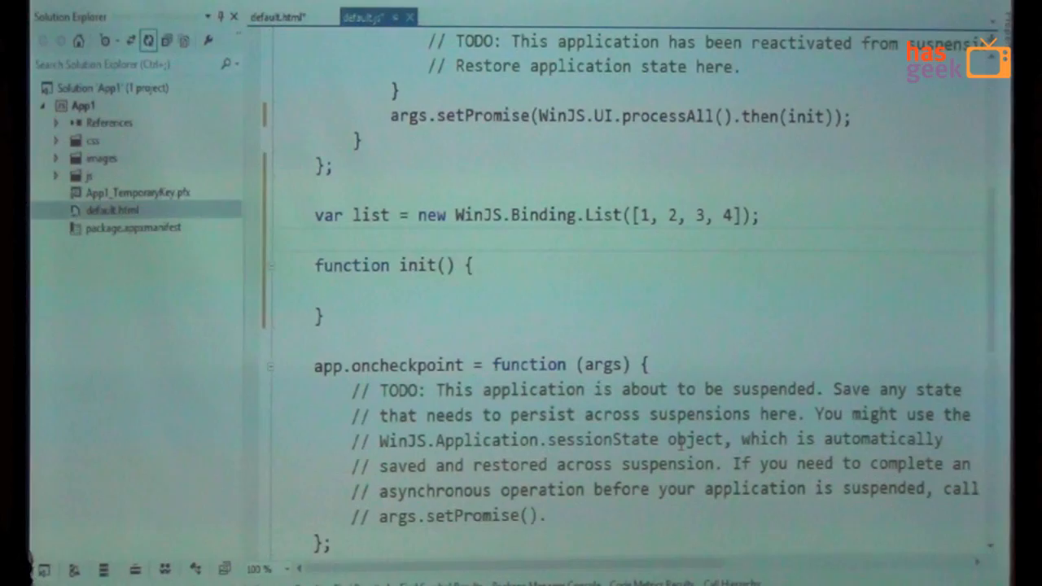
text(var)
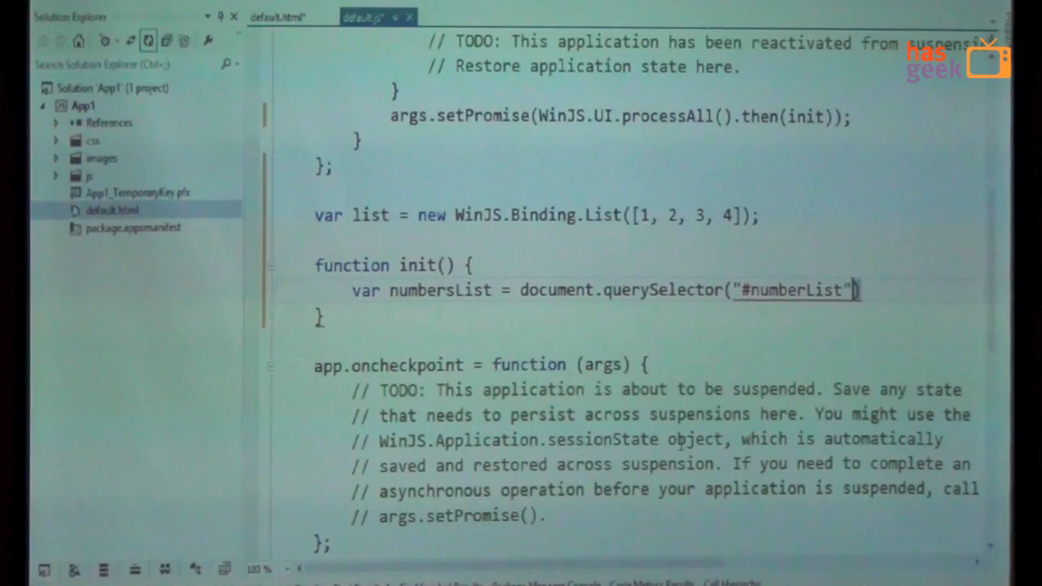
Step: Get the ListView's winControl and set its itemDataSource to list.dataSource
text(.winControl;)
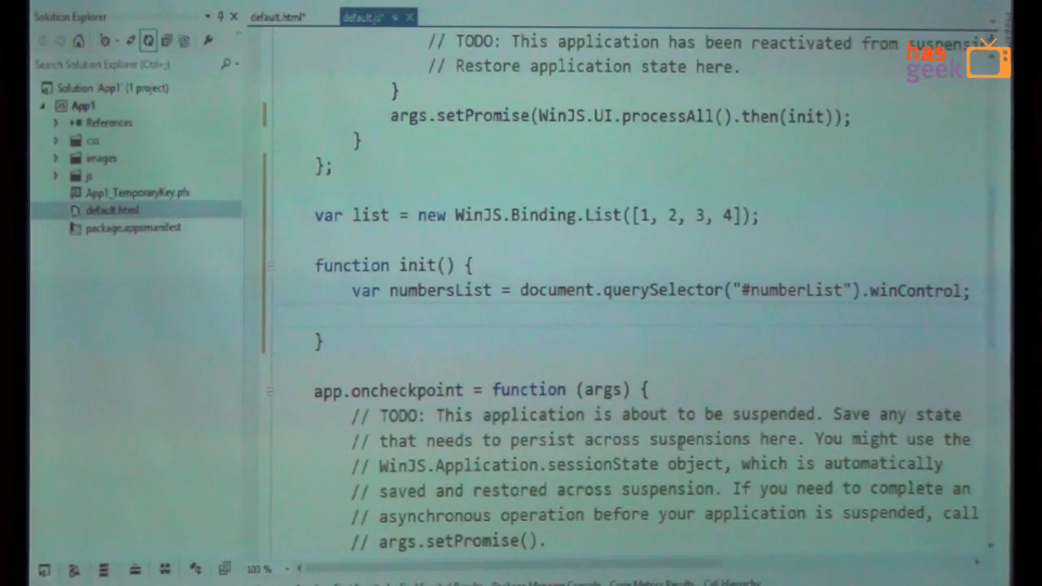
text(numberList.itemDataS)
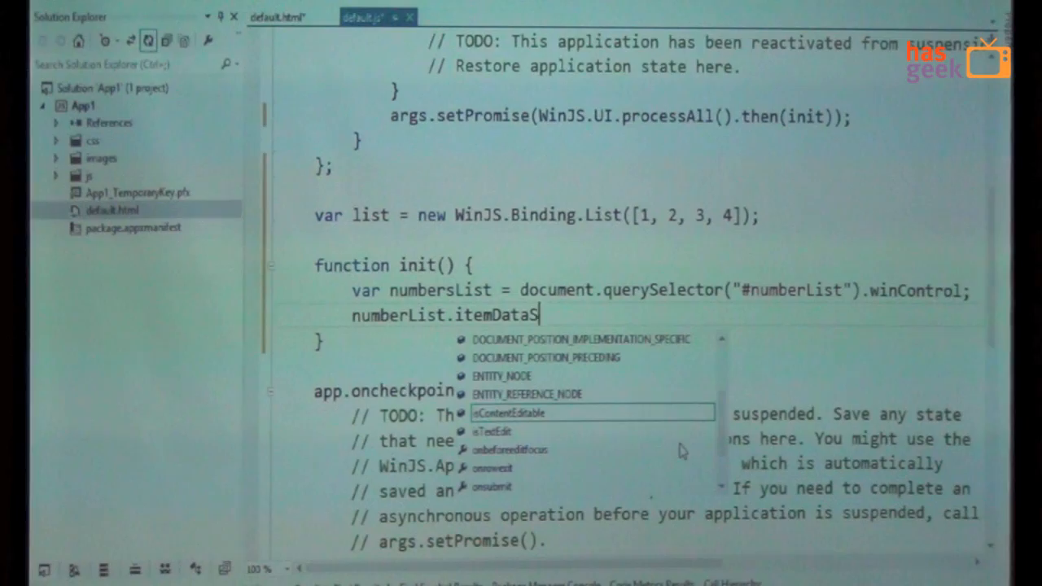
text(ource = list.dataSource;)
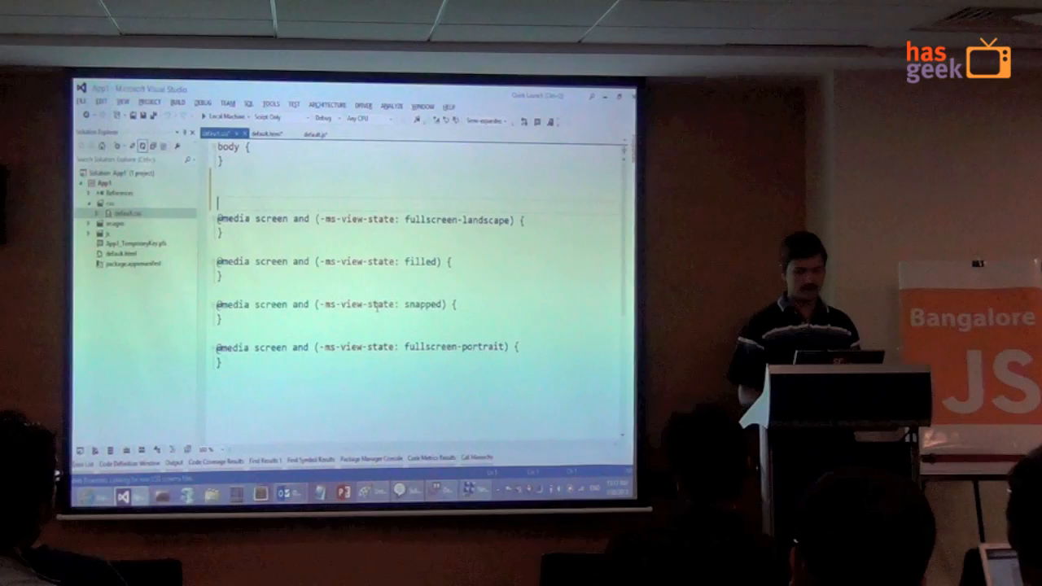
Step: Start a .win-item CSS rule with width: 50px
text(.win-item {)
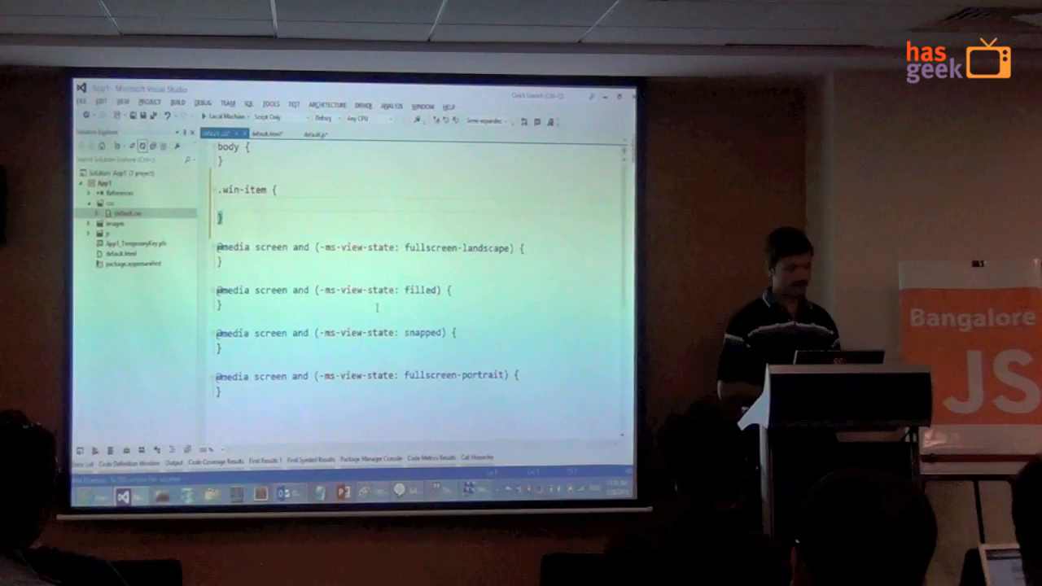
text(width: 50px;)
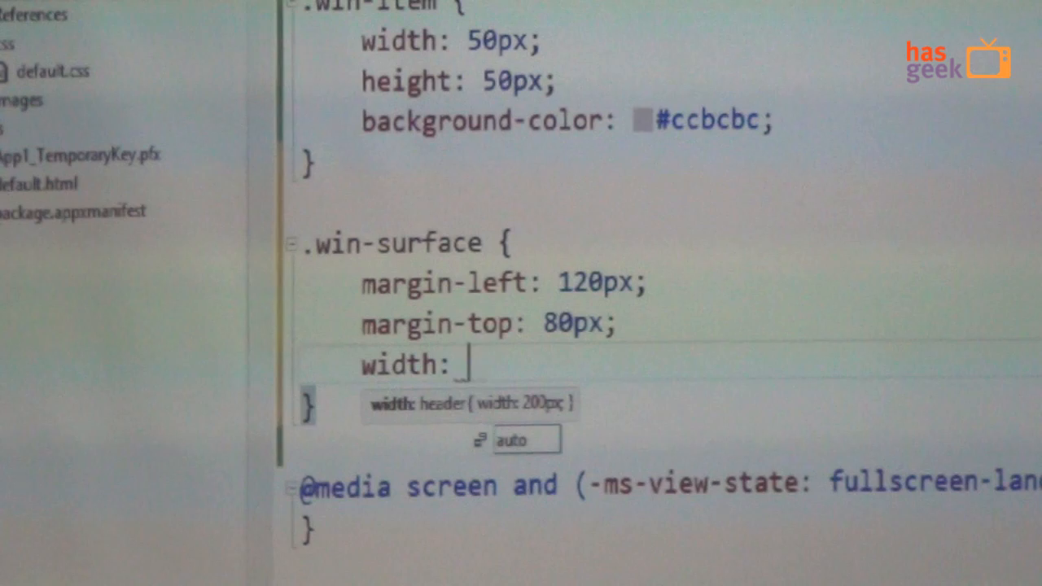
Step: Set the .win-surface width to 800px
text(800px;)
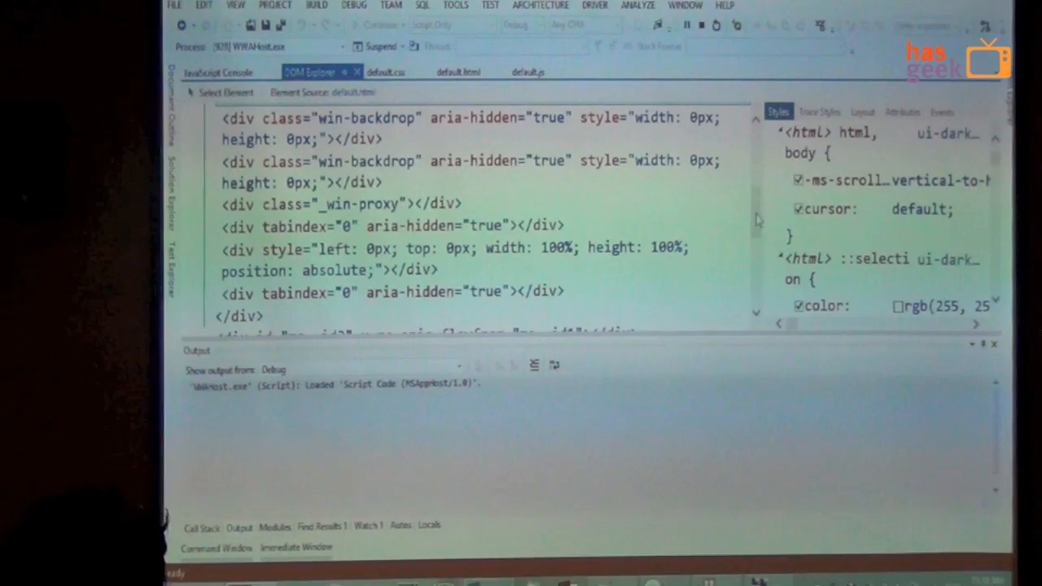
Step: Stop debugging the running App1
click(528, 72)
text(<button id="b)
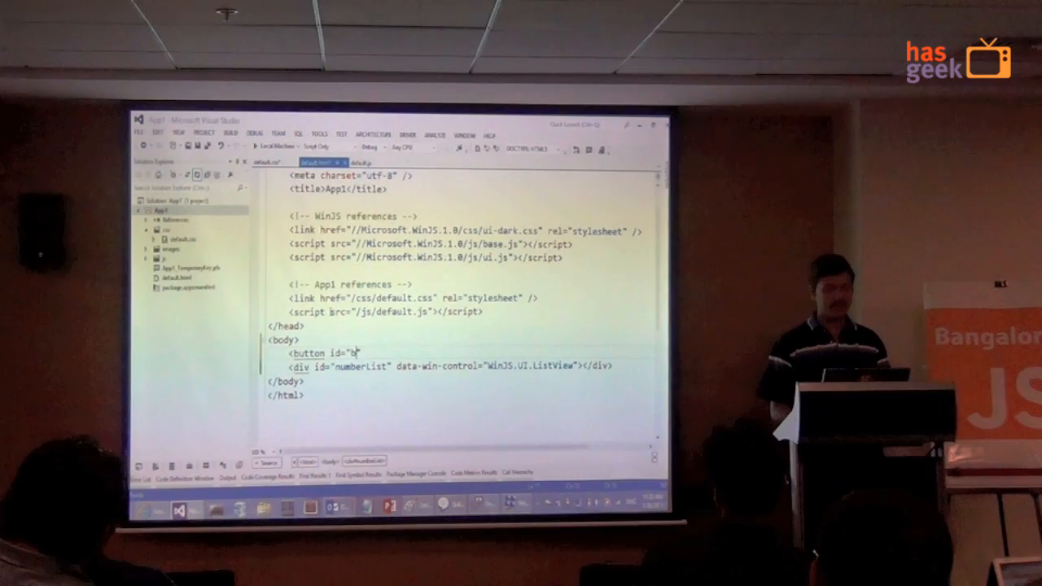
Step: Complete the btnAdd button markup labelled 'Add Some Numbers'
text(tnAdd">Add Some Numbers</button>)
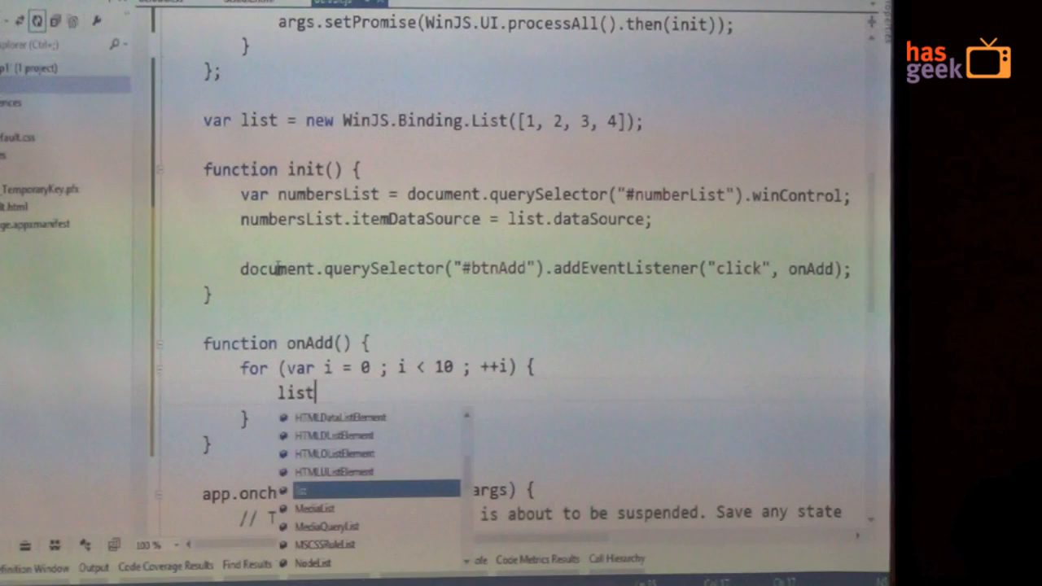
Step: Make the onAdd loop push Math.random() * 100 onto the list
text(.push(Math.random() * 100 >> 100);)
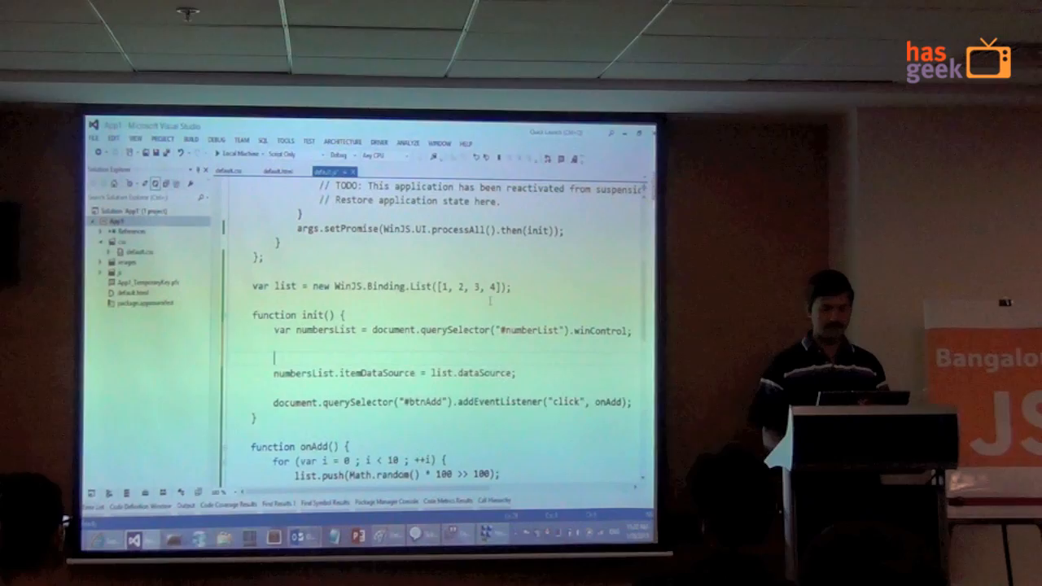
Step: Group the list into "even"/"odd" via createGrouped and bind the ListView's item and group data sources
text(var group = list.createGrouped(function(i) {)
text(return (i % 2 === 0) ?)
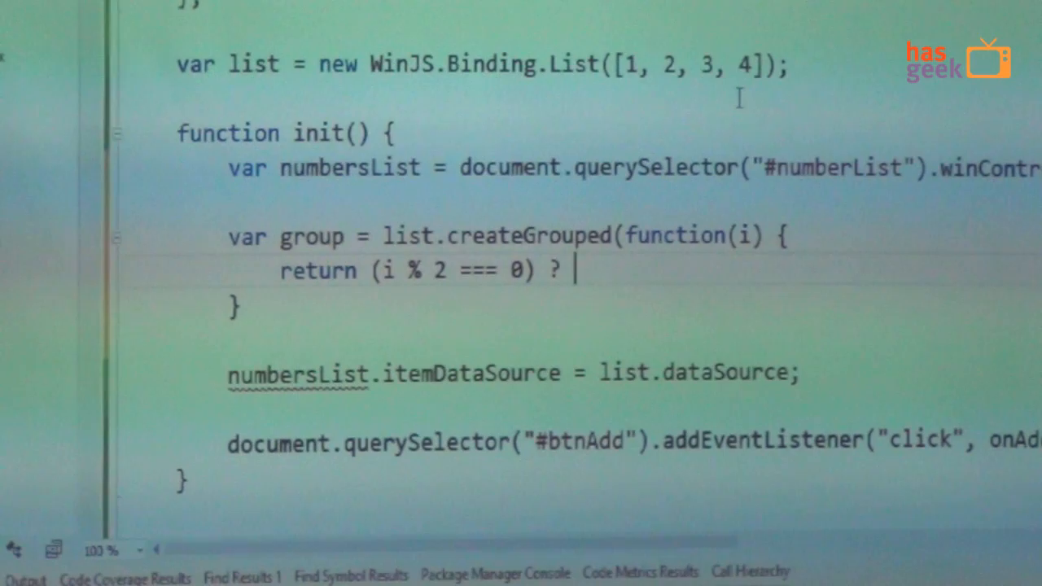
text("even" : "odd";)
click(516, 373)
text(group)
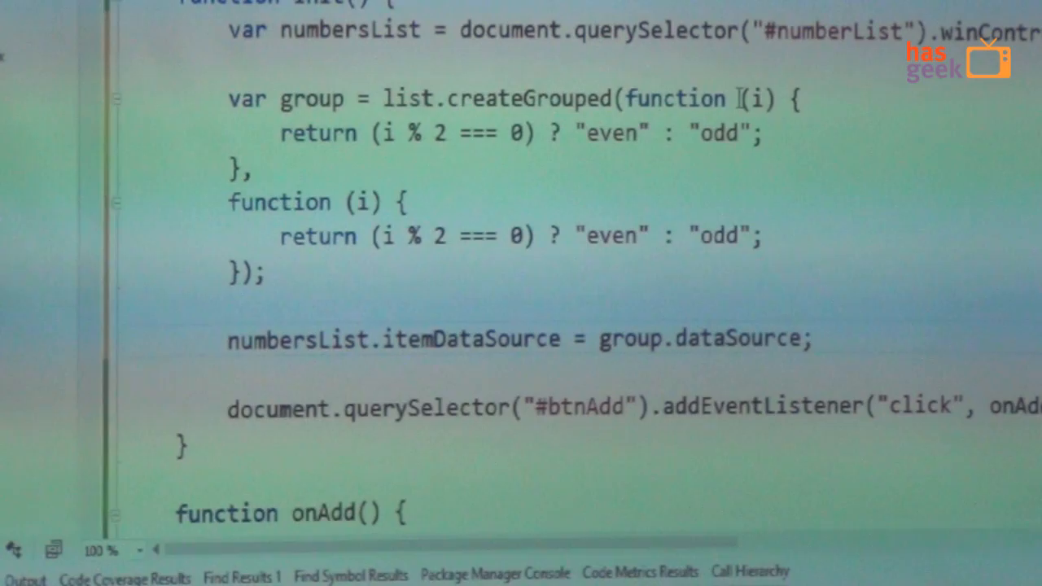
text(numbersList.group.ite)
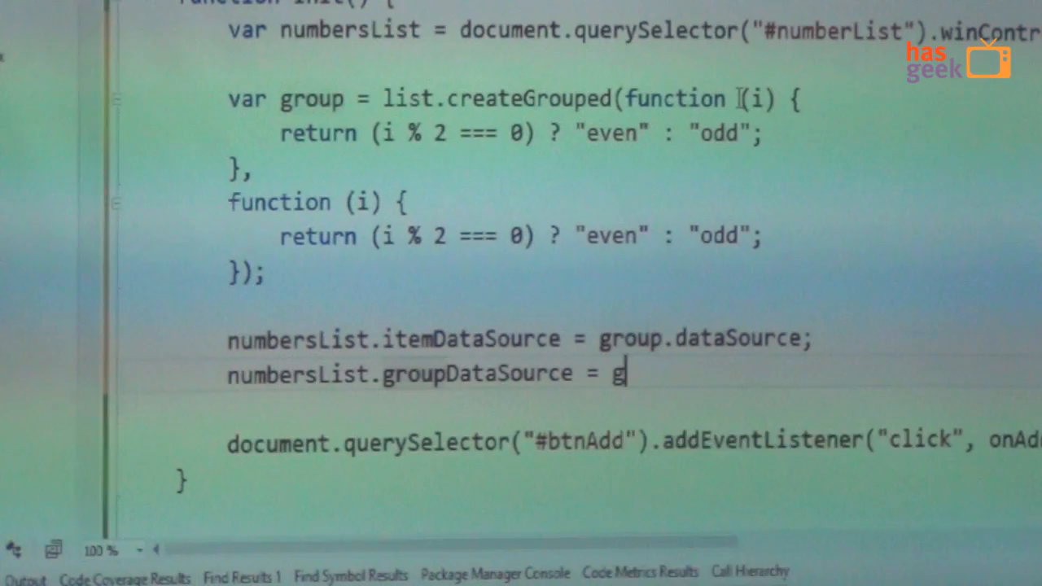
text(roup.groups.dataSource;)
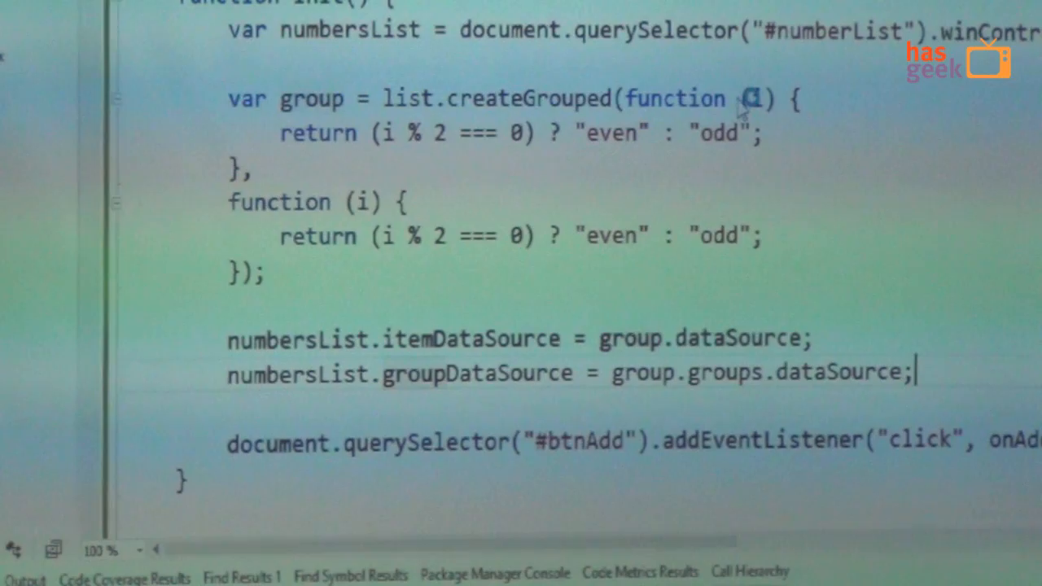